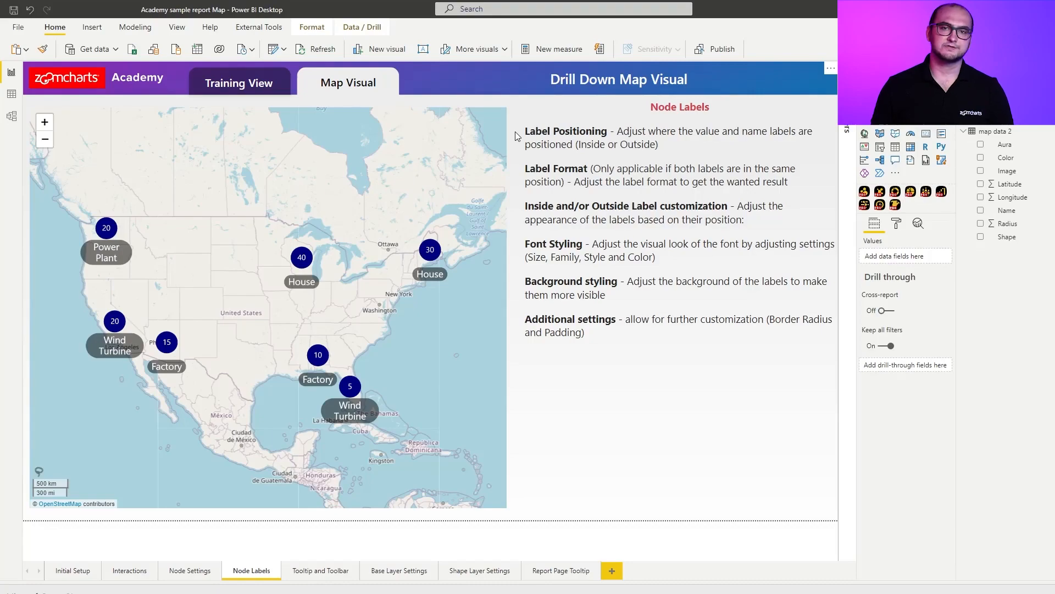
- On the Training View page, bind latitude, longitude, name, radius and color to the map
{"action": "left_click", "coordinate": [239, 82]}
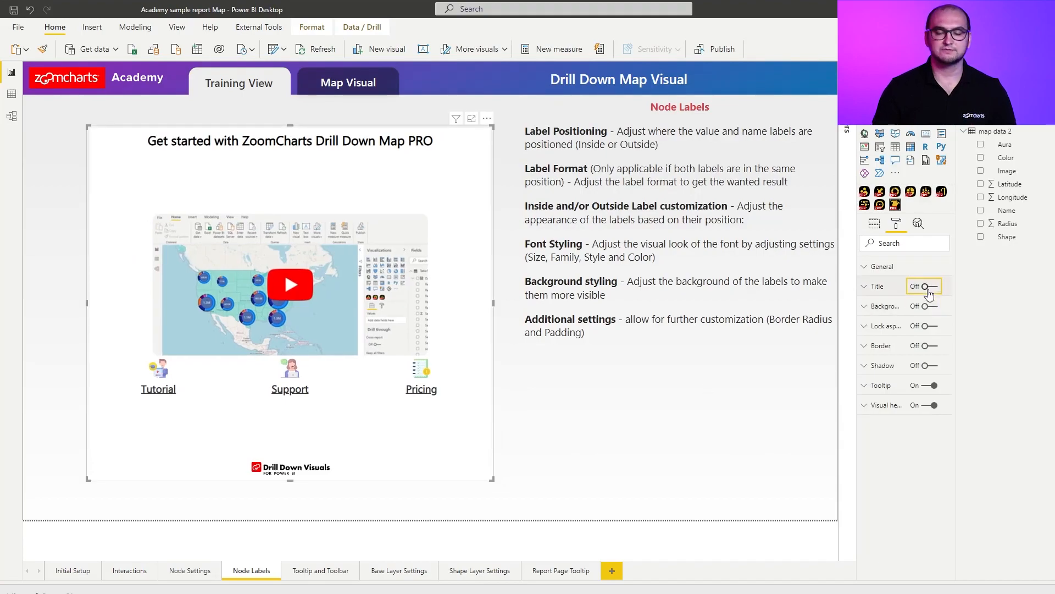
{"action": "left_click", "coordinate": [875, 222]}
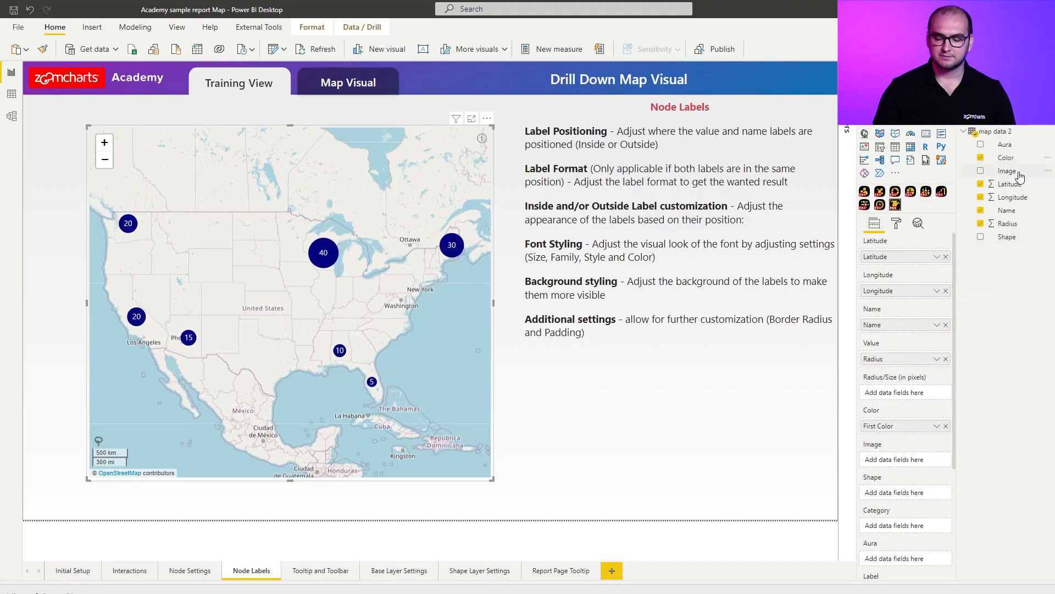
- Check the Image field so it fills the map's Image well
{"action": "left_click", "coordinate": [980, 171]}
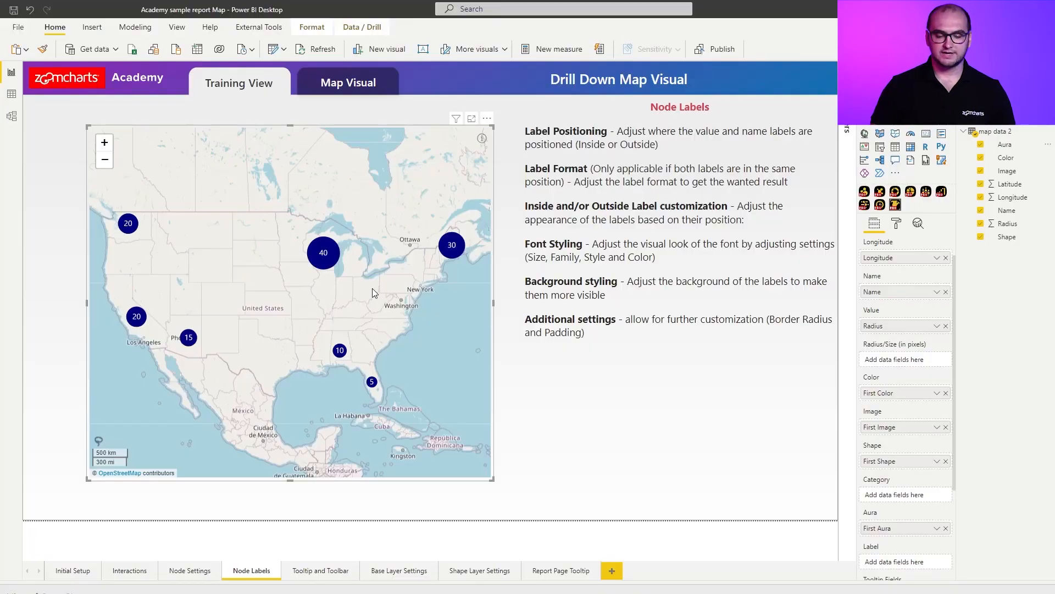
{"action": "mouse_move", "coordinate": [399, 321]}
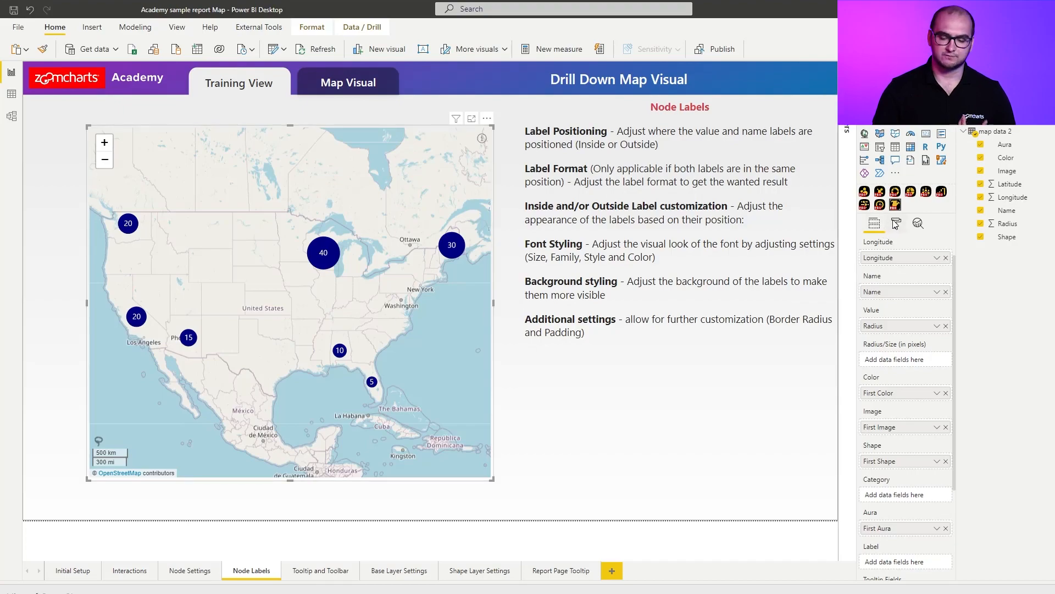
- Turn Cluster Nodes off under Node Settings in the Format visual pane
{"action": "left_click", "coordinate": [896, 222]}
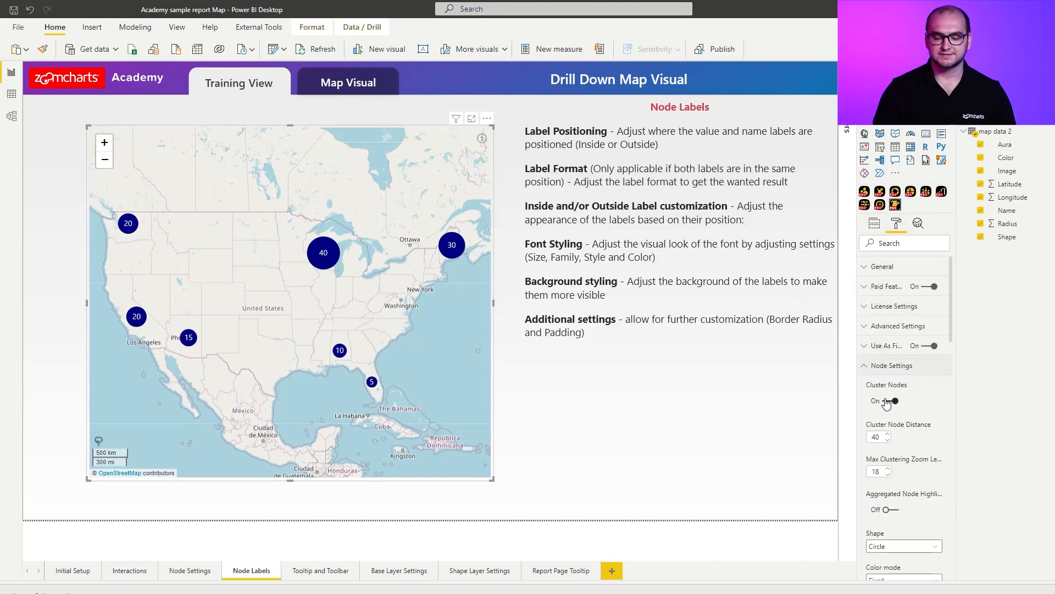
{"action": "left_click", "coordinate": [884, 401]}
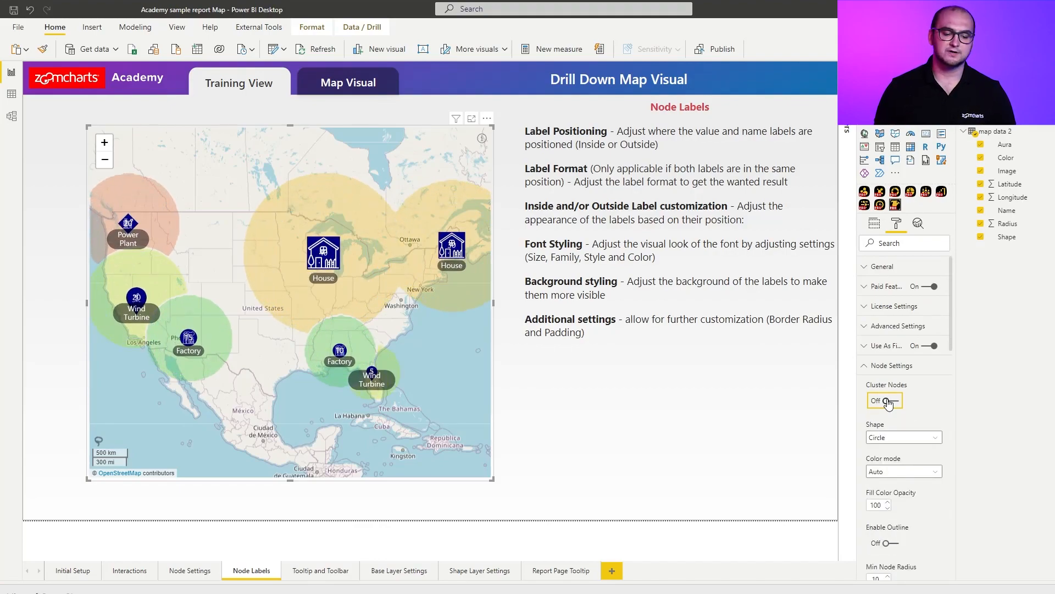
{"action": "left_click", "coordinate": [884, 399]}
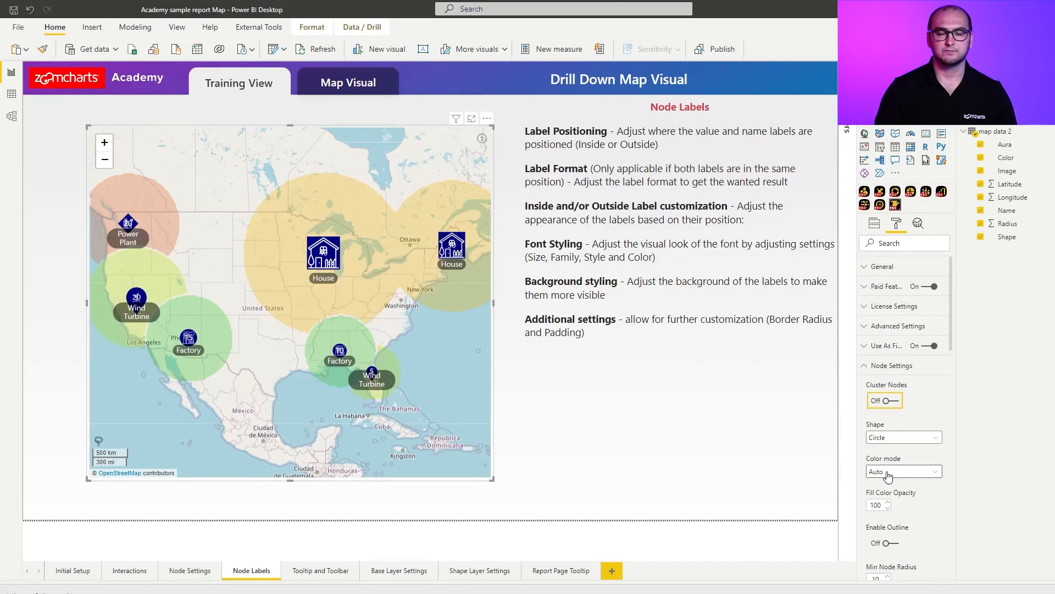
- Set the node Color mode to Dynamic in Node Settings
{"action": "left_click", "coordinate": [902, 471]}
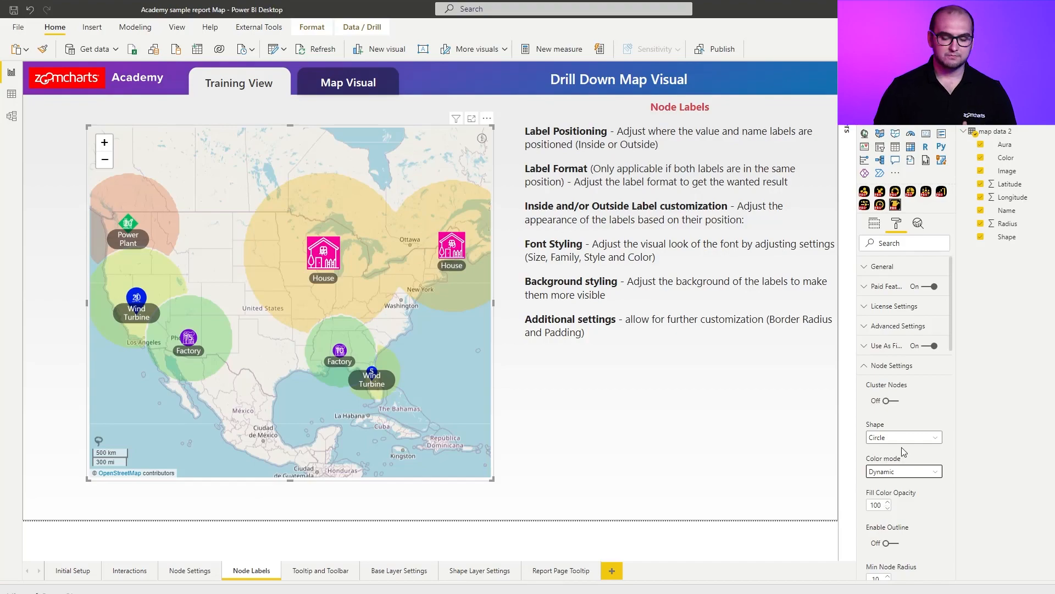
{"action": "scroll", "scroll_direction": "down", "scroll_amount": 3}
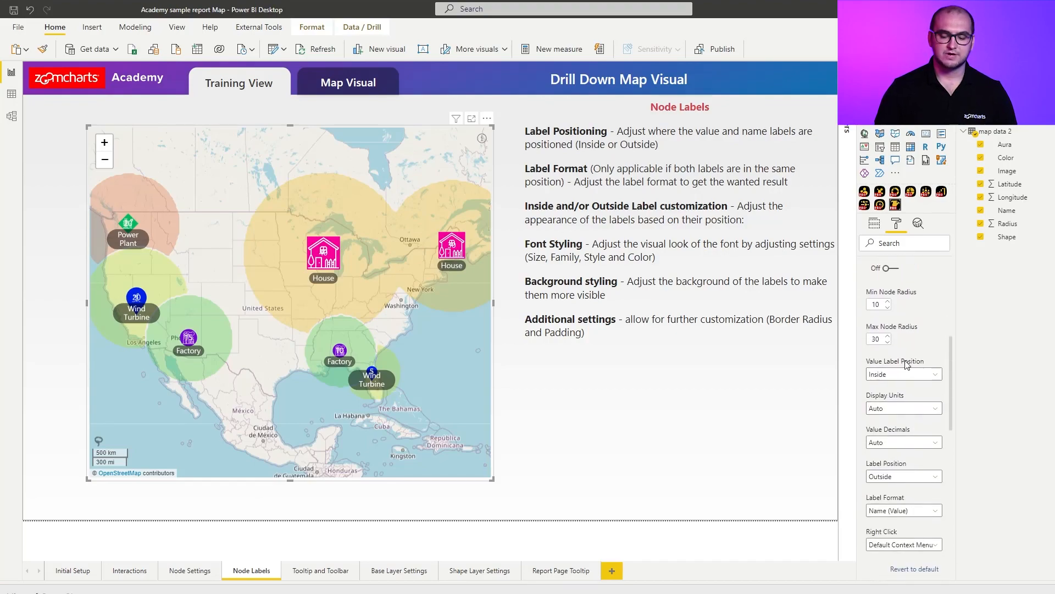
{"action": "mouse_move", "coordinate": [895, 360]}
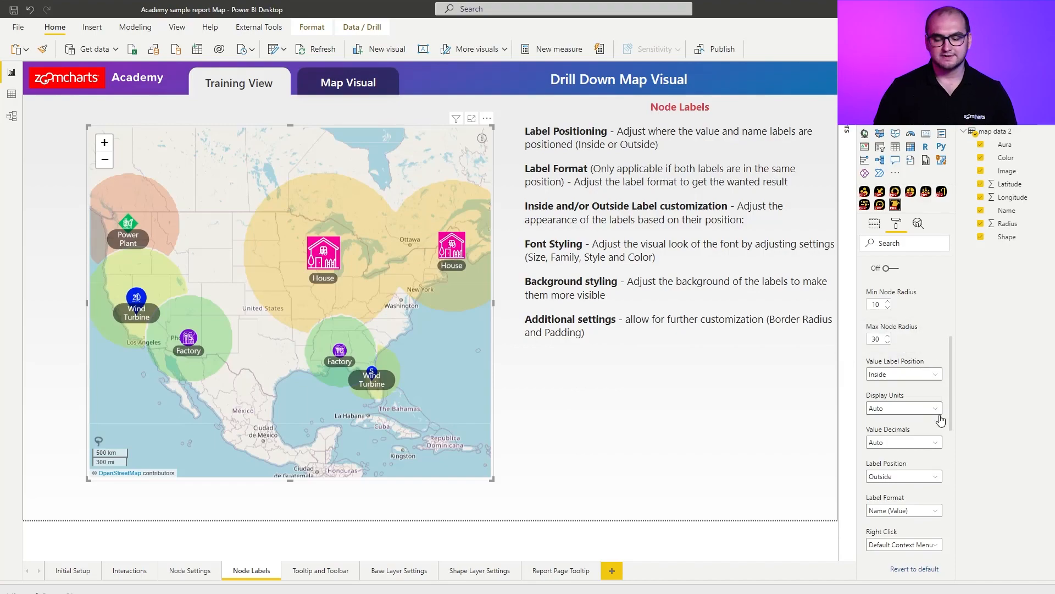
{"action": "mouse_move", "coordinate": [936, 460]}
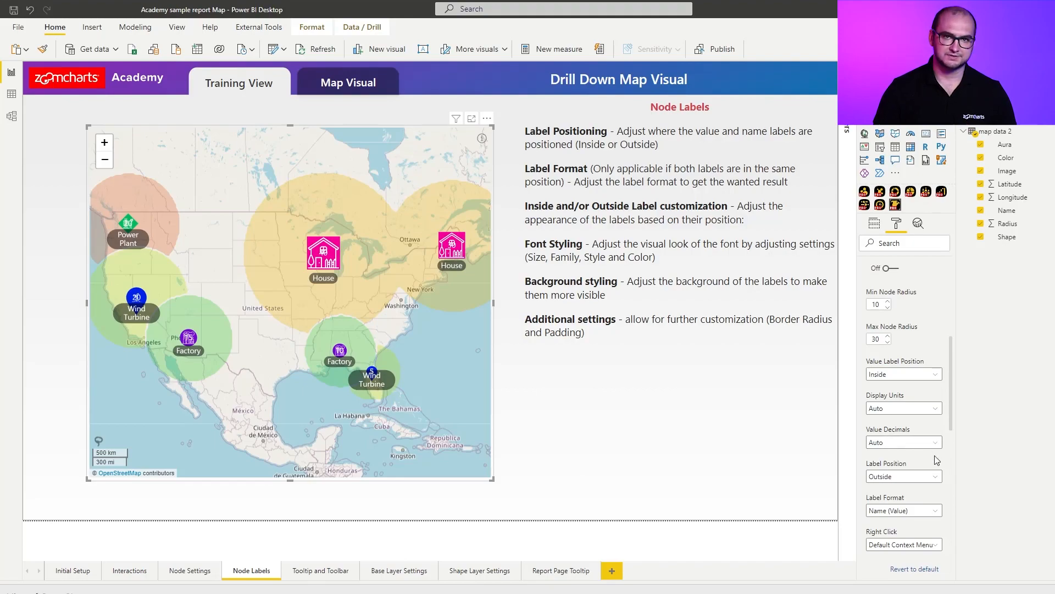
{"action": "left_click", "coordinate": [903, 374]}
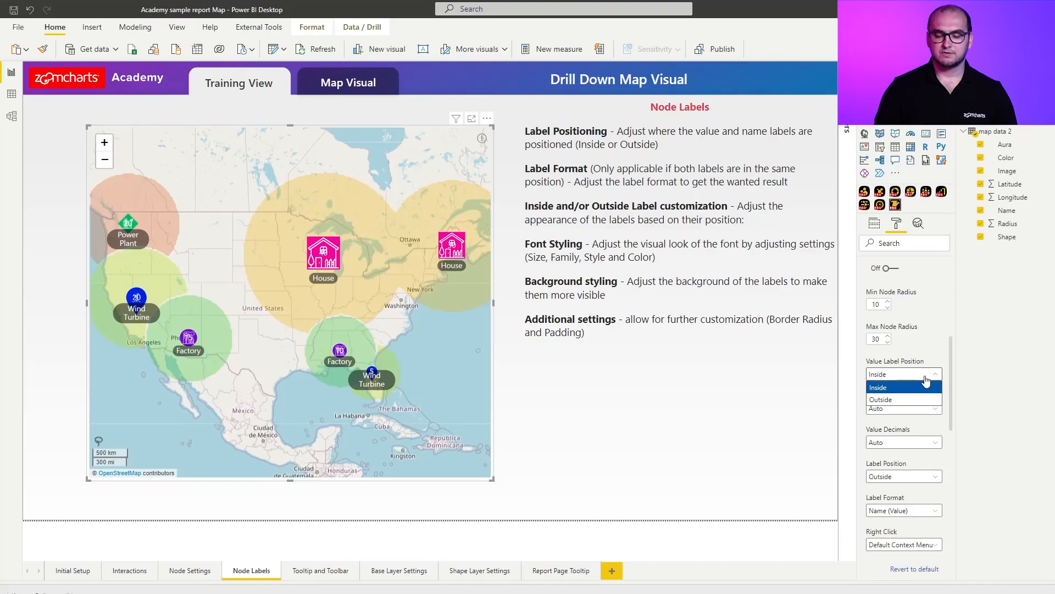
- Set node labels to Name (Value) format positioned Outside the icons
{"action": "left_click", "coordinate": [880, 399]}
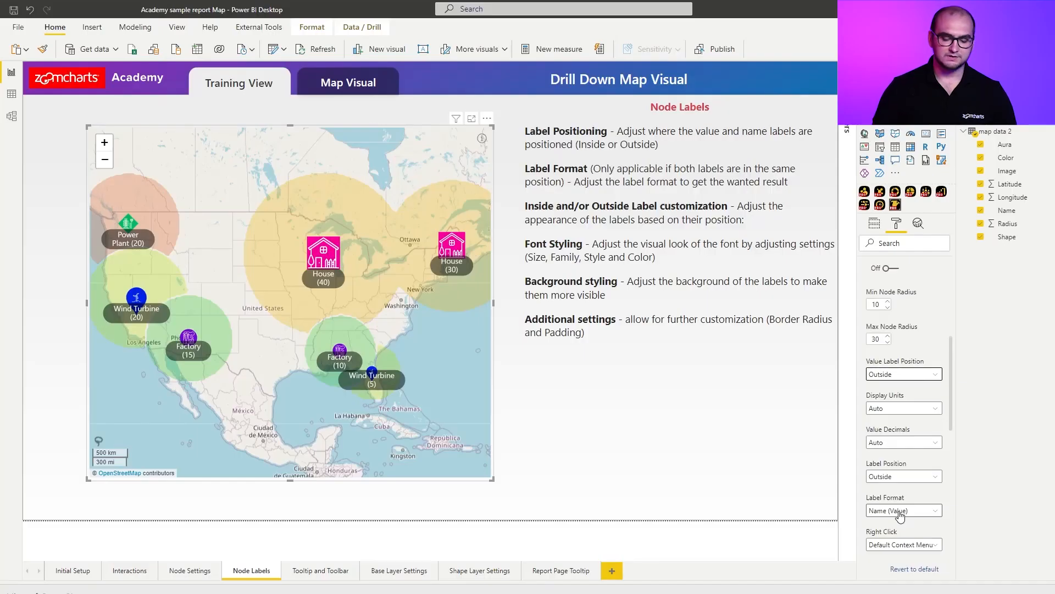
{"action": "left_click", "coordinate": [903, 510]}
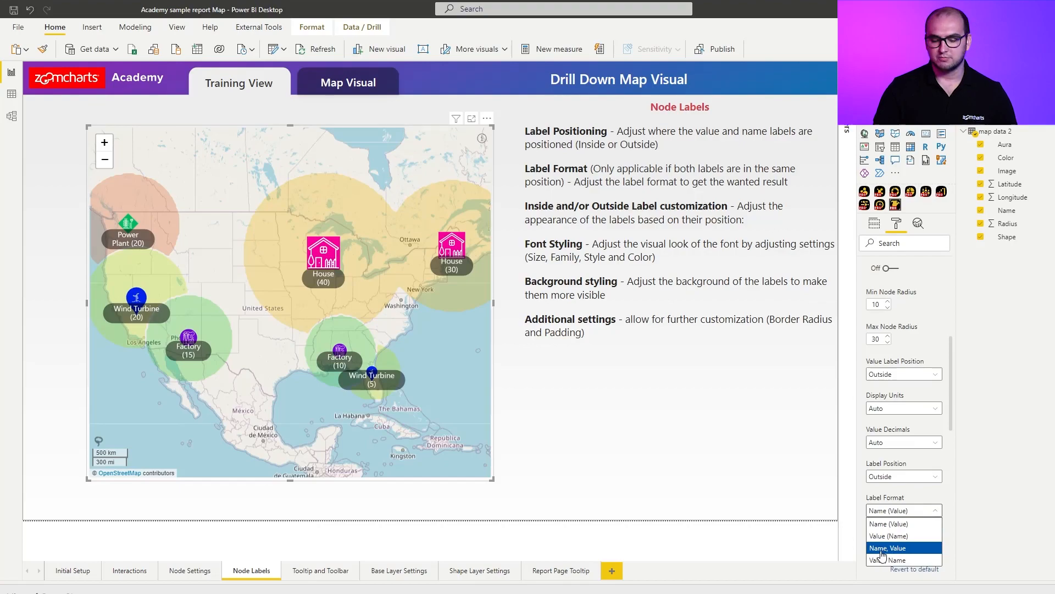
{"action": "left_click", "coordinate": [889, 547]}
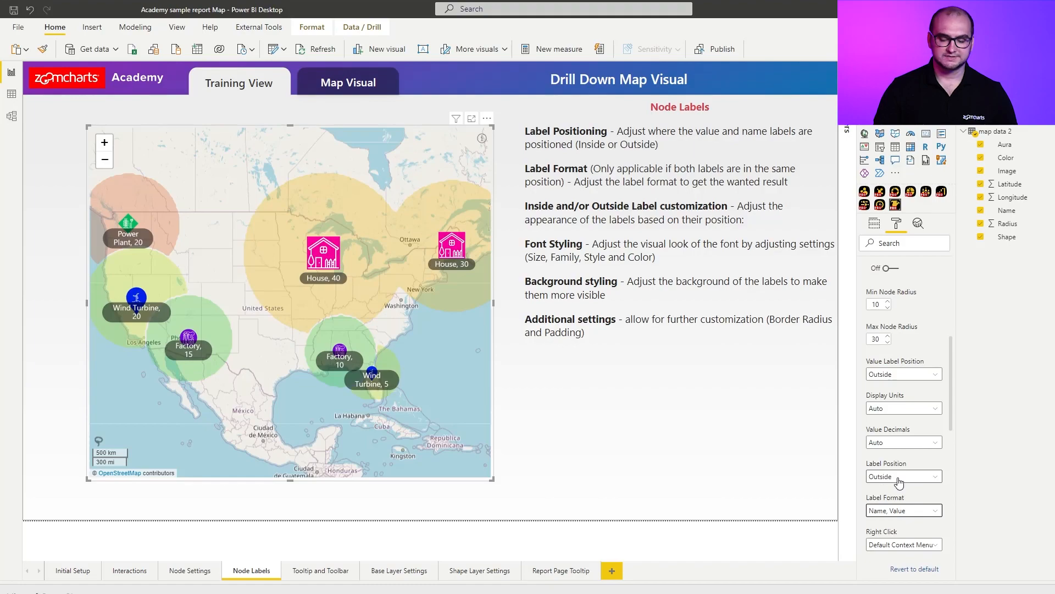
{"action": "left_click", "coordinate": [900, 476]}
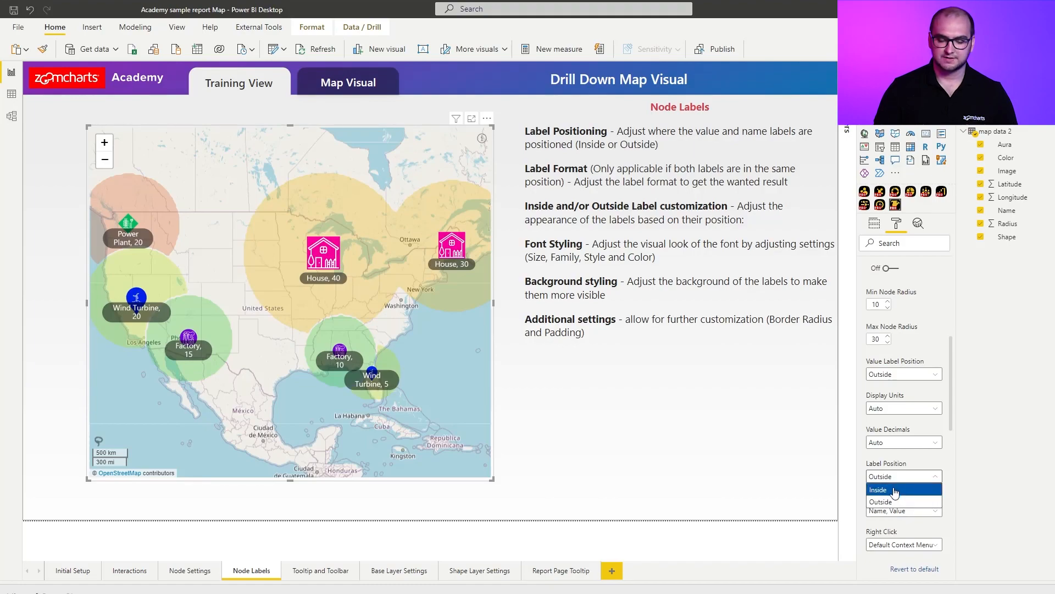
{"action": "left_click", "coordinate": [879, 489]}
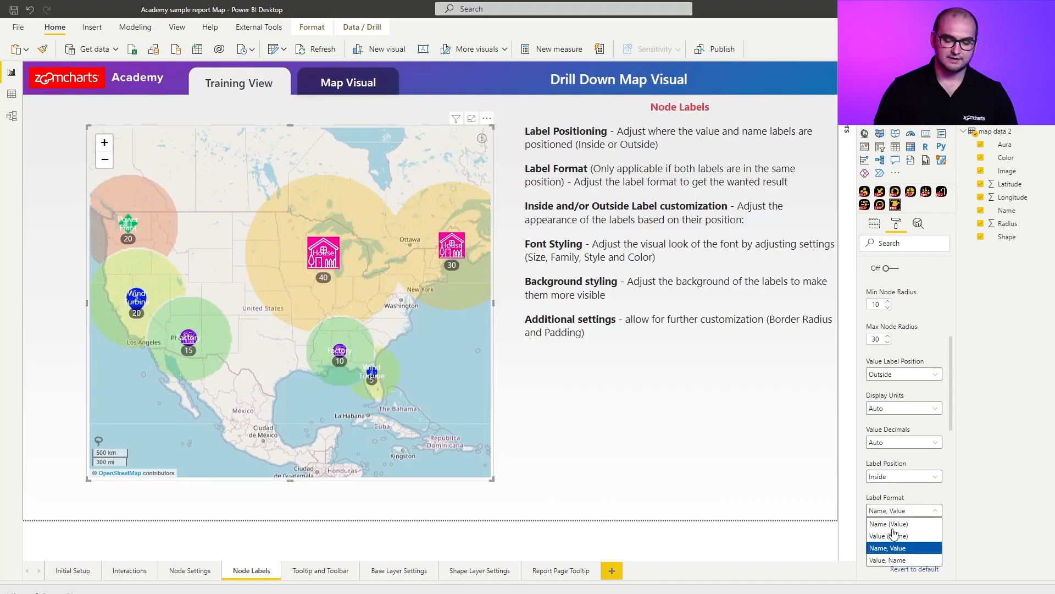
{"action": "left_click", "coordinate": [889, 535]}
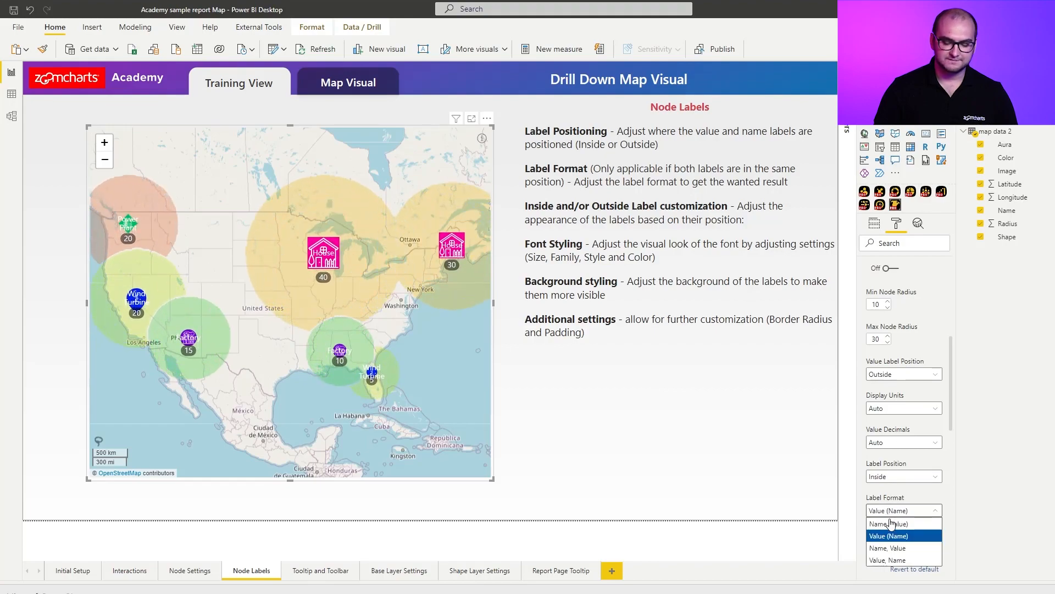
{"action": "left_click", "coordinate": [888, 523]}
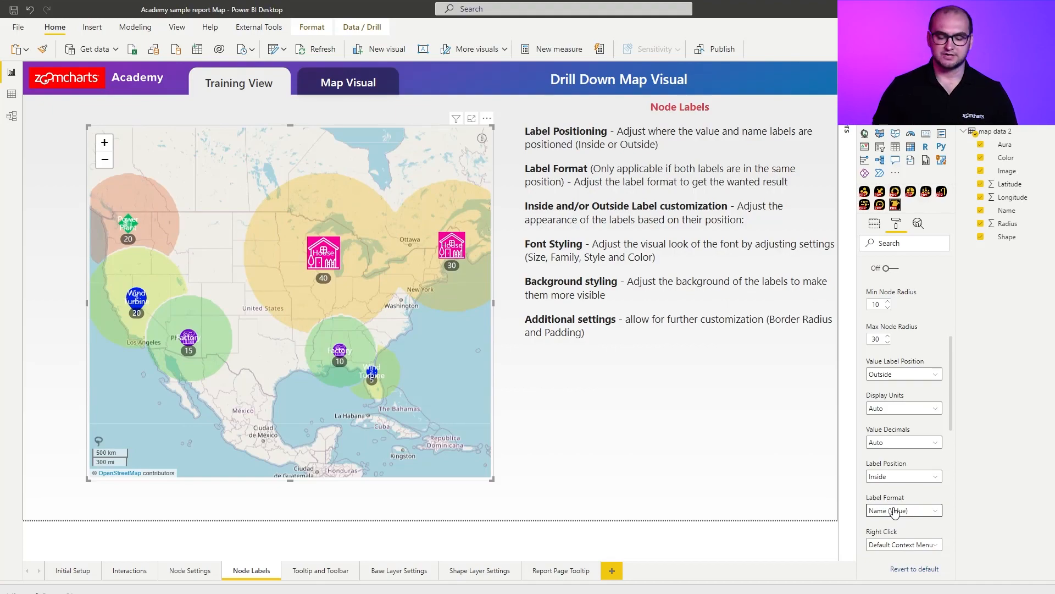
{"action": "left_click", "coordinate": [903, 476]}
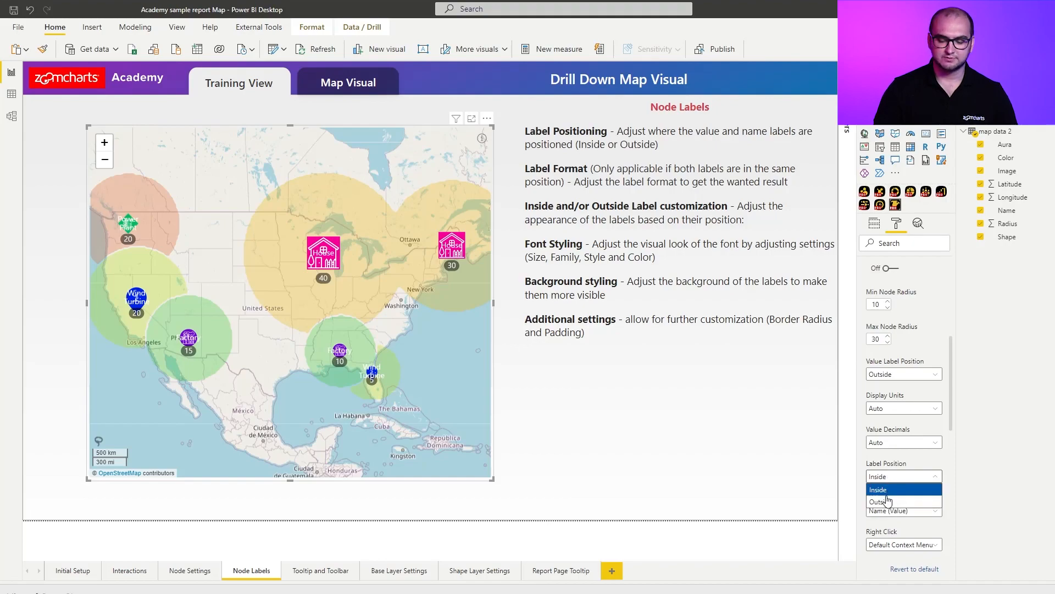
{"action": "left_click", "coordinate": [881, 501]}
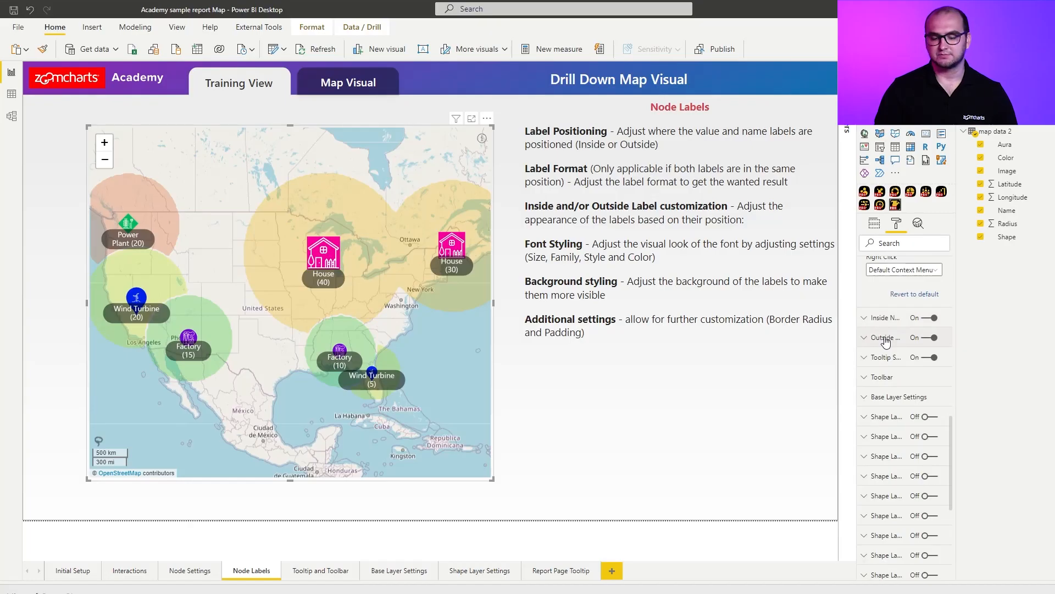
{"action": "mouse_move", "coordinate": [884, 337]}
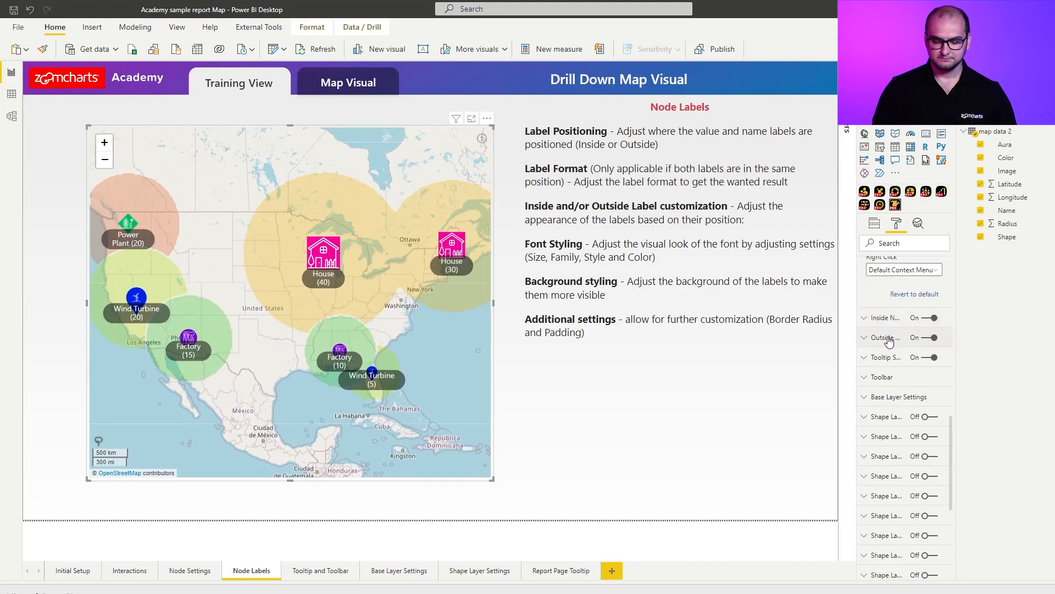
- Expand Outside Label settings and raise the font size from 12 to 15
{"action": "left_click", "coordinate": [865, 337]}
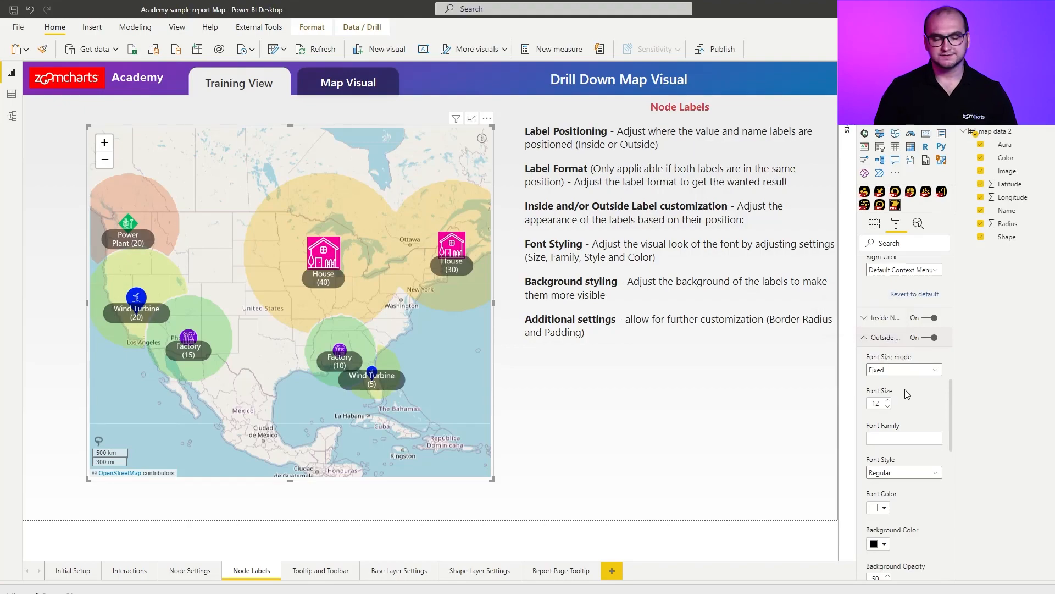
{"action": "mouse_move", "coordinate": [878, 390]}
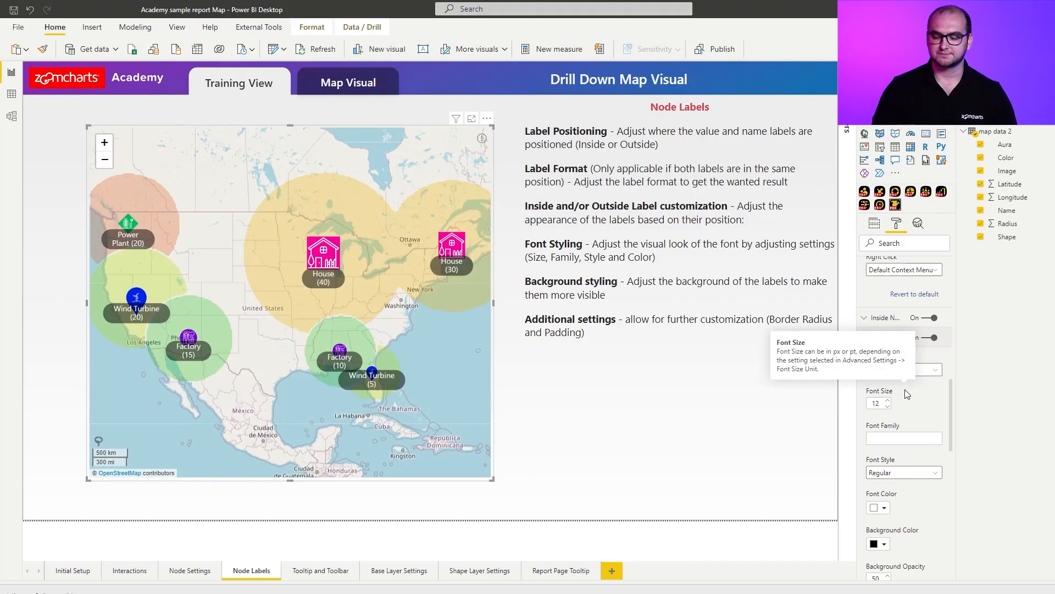
{"action": "left_click", "coordinate": [882, 337]}
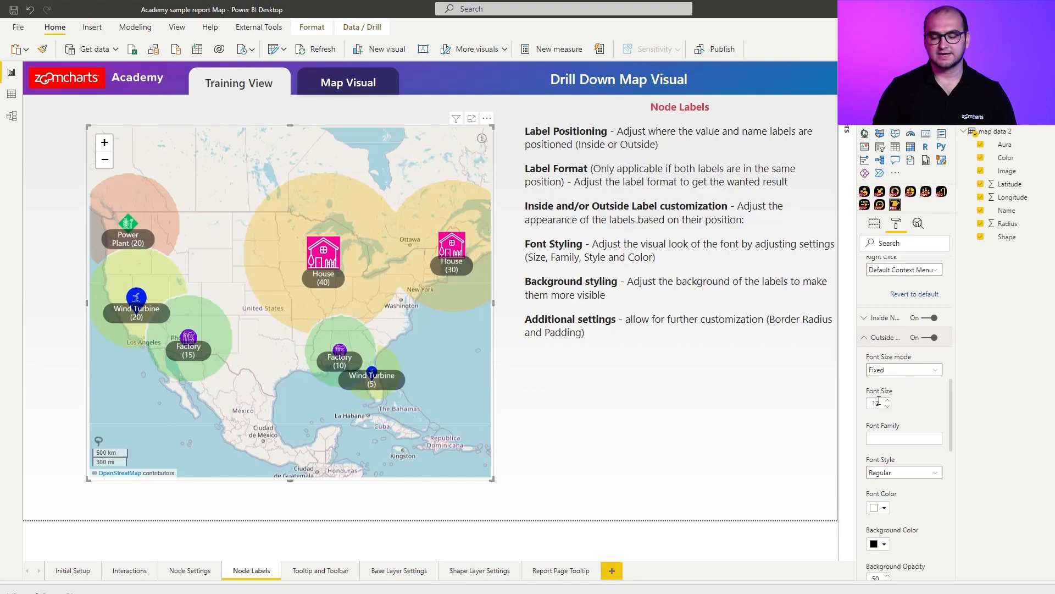
{"action": "left_click", "coordinate": [877, 402]}
{"action": "type", "text": "15"}
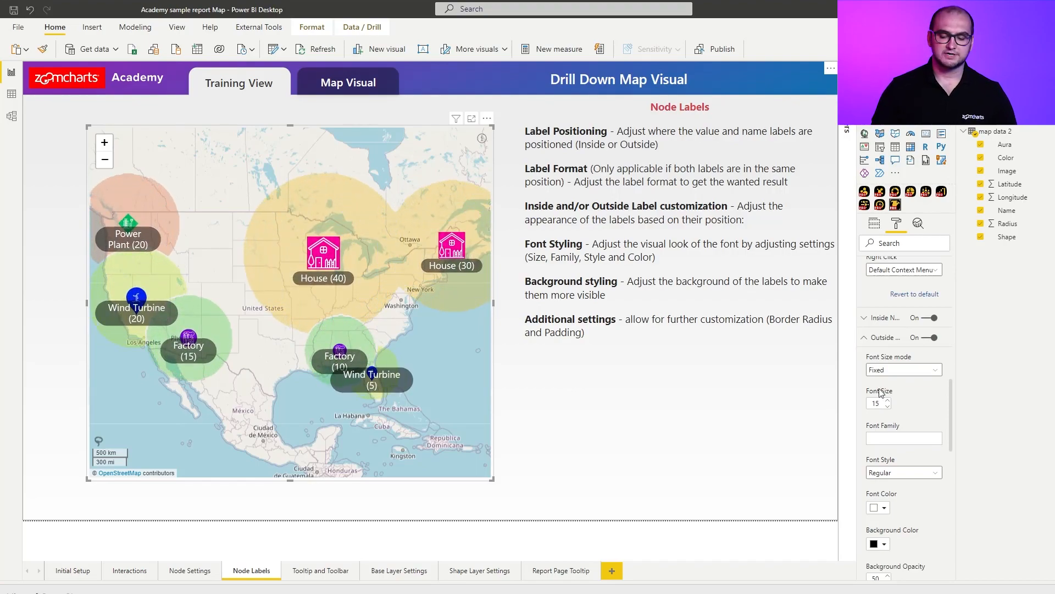
{"action": "left_click", "coordinate": [903, 370]}
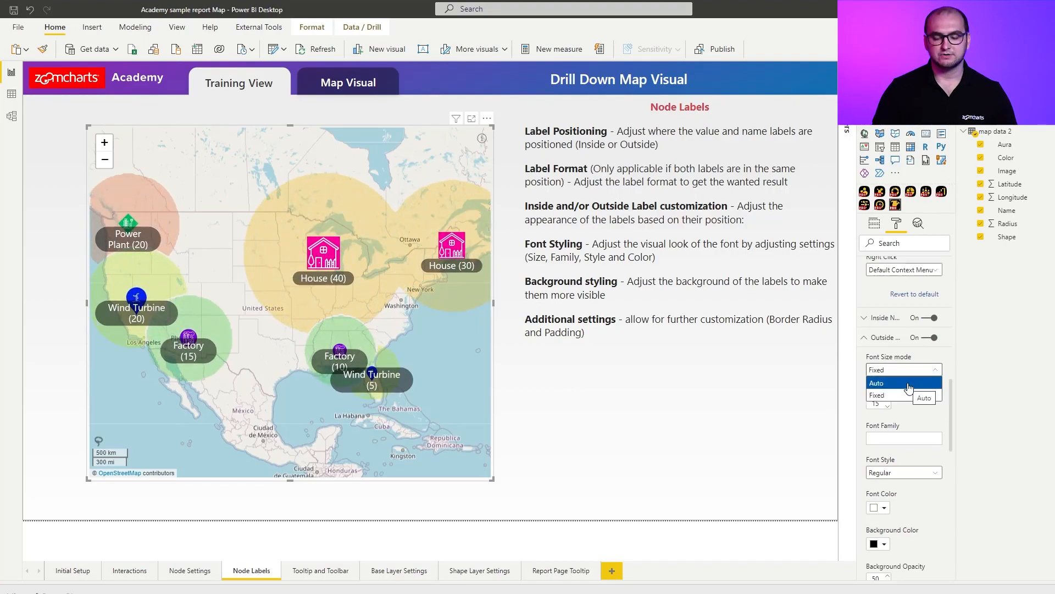
{"action": "left_click", "coordinate": [902, 394]}
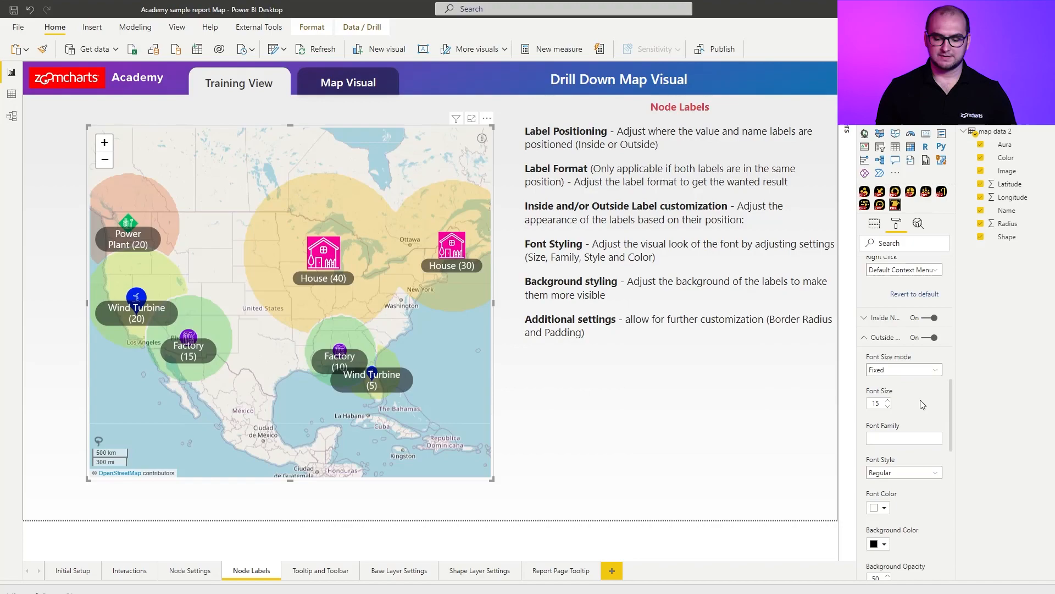
{"action": "mouse_move", "coordinate": [896, 515]}
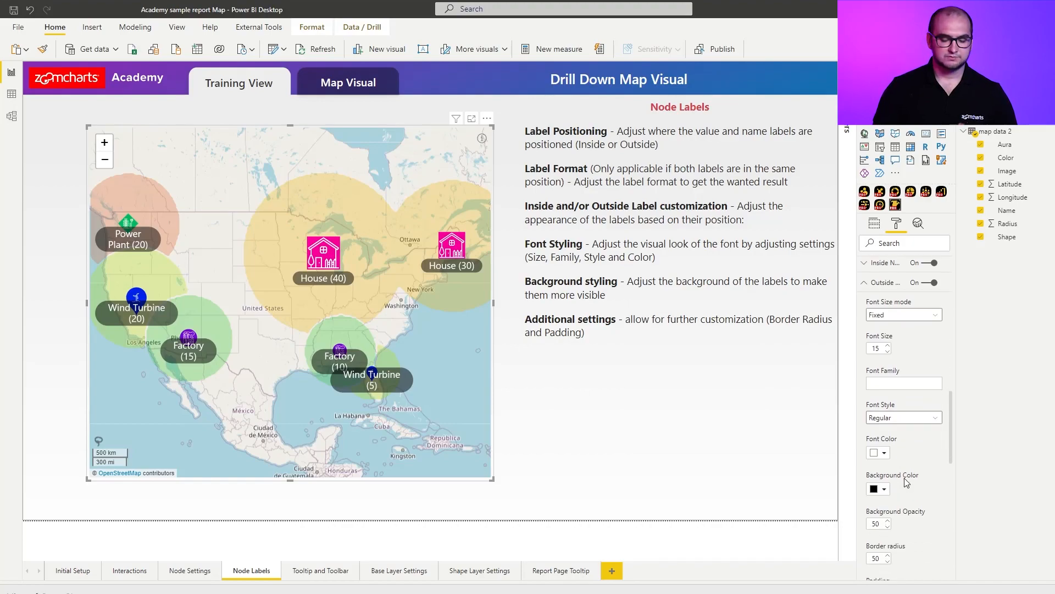
- Give outside labels a blue background, border radius 50 and padding 4
{"action": "left_click", "coordinate": [887, 490]}
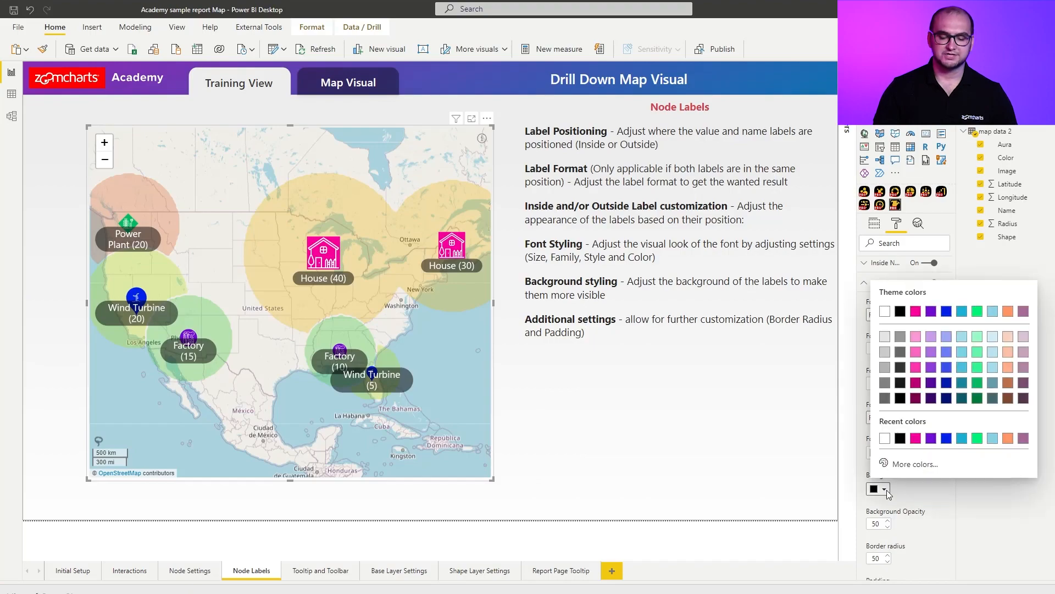
{"action": "left_click", "coordinate": [930, 310]}
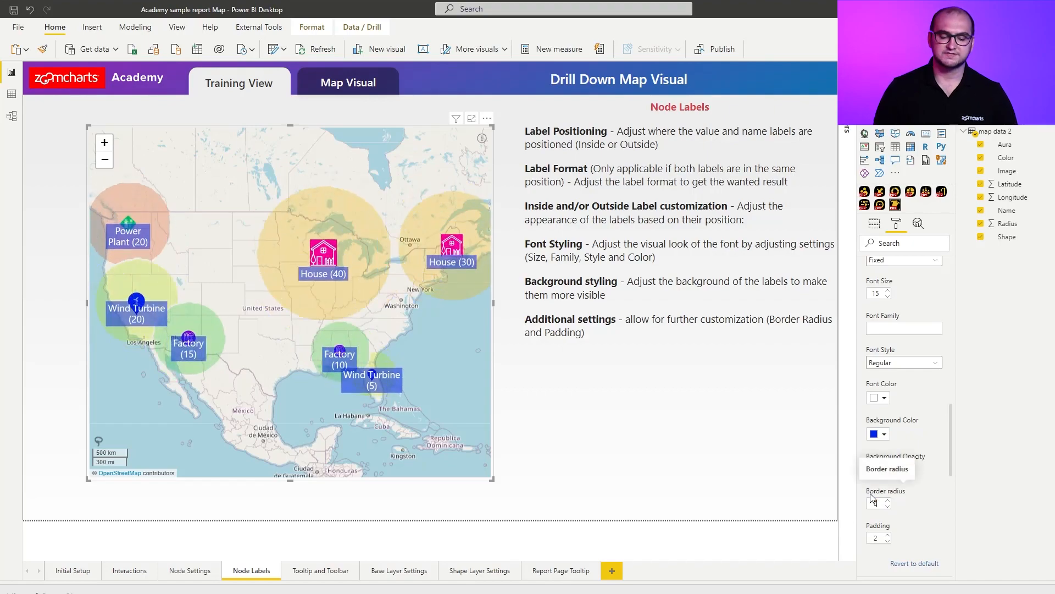
{"action": "left_click", "coordinate": [887, 468]}
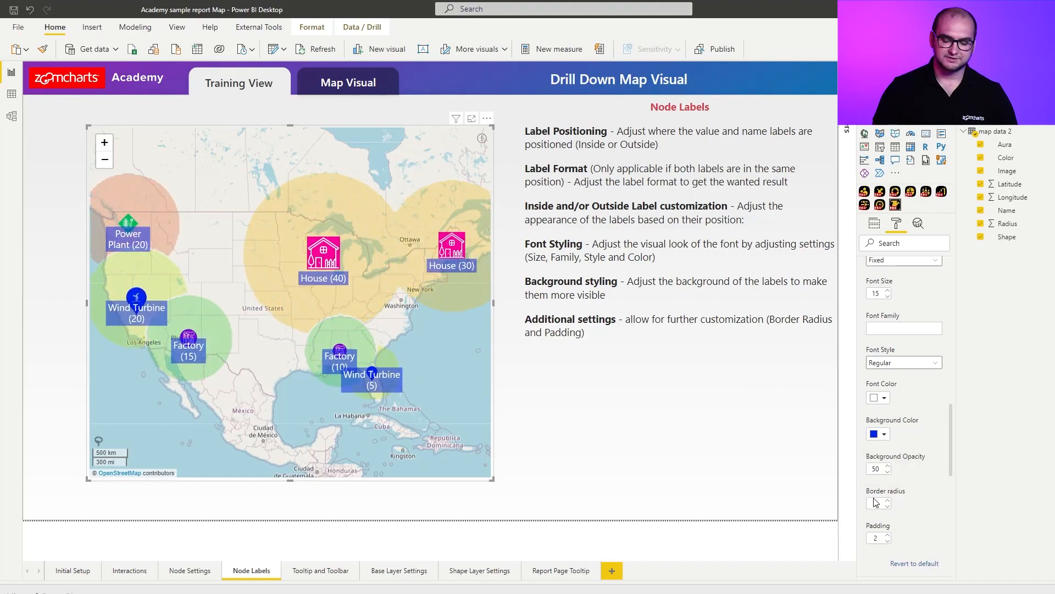
{"action": "left_click", "coordinate": [887, 500]}
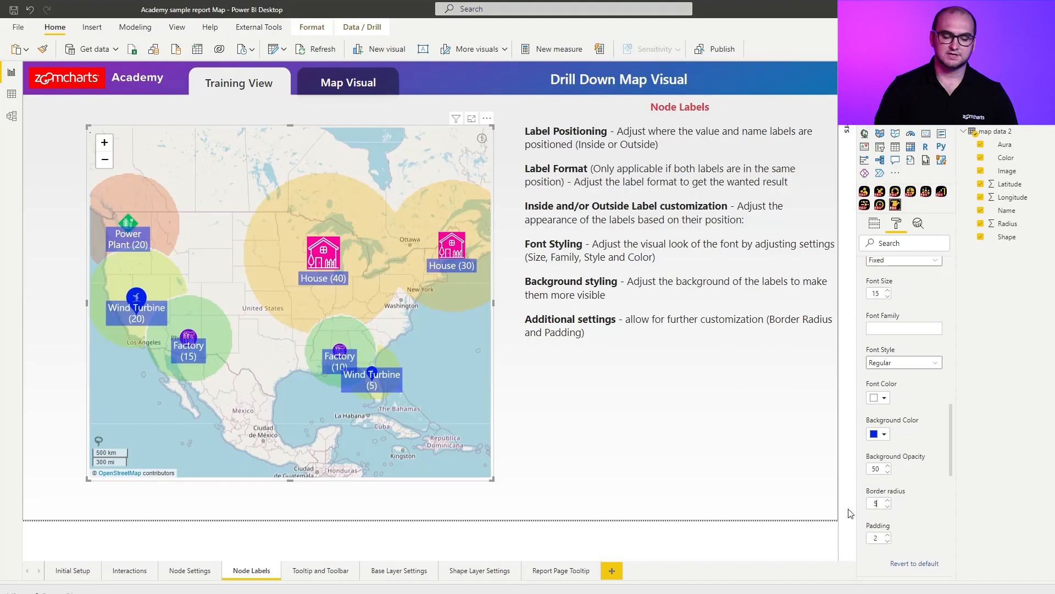
{"action": "type", "text": "50"}
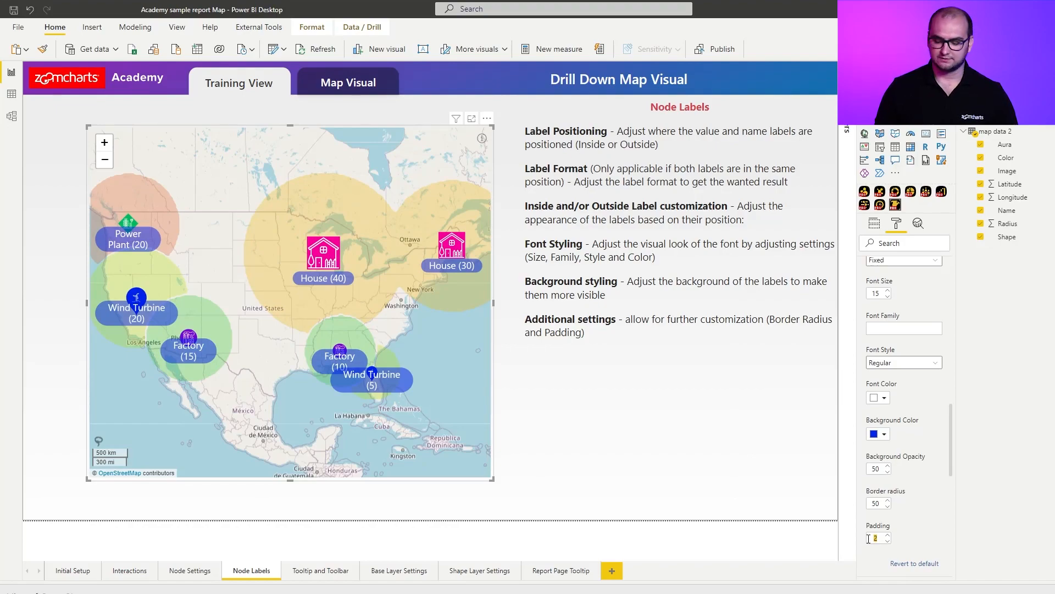
{"action": "type", "text": "4"}
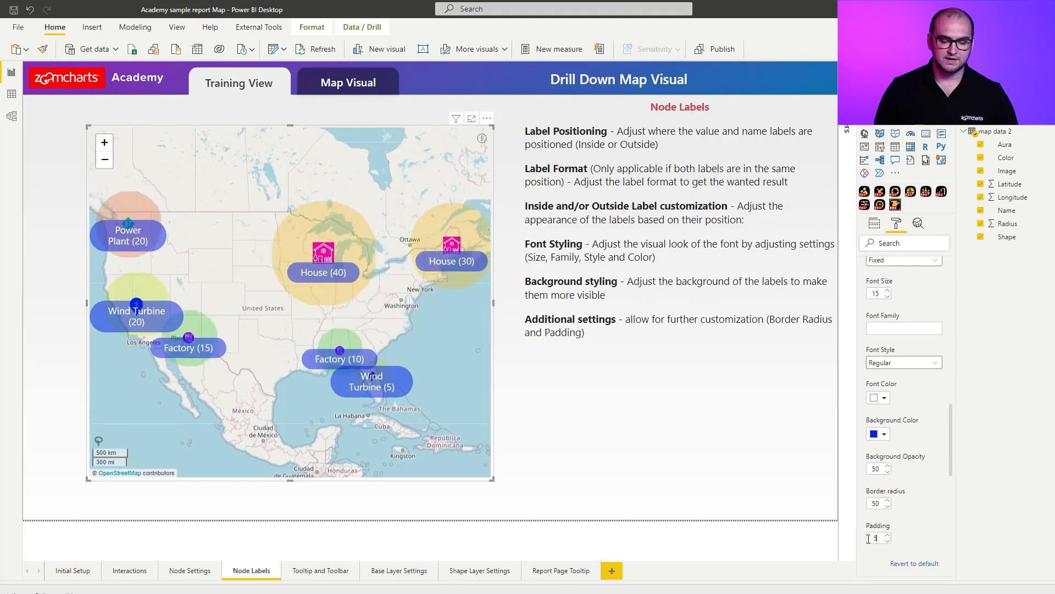